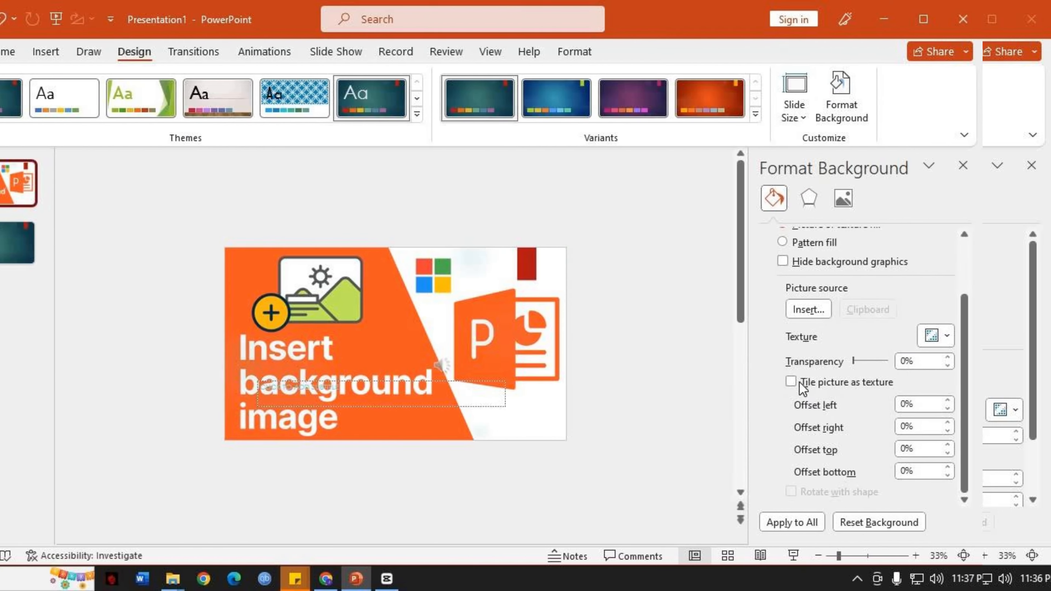
Step: Remove the orange picture background so slide 1 shows the plain teal theme
key(F5)
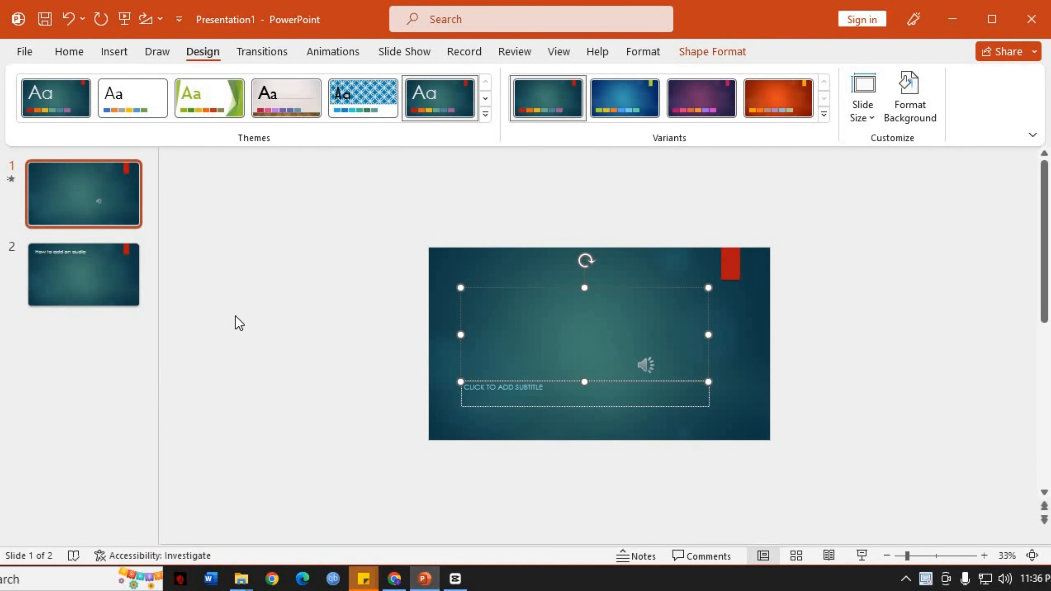
mouse_move(225, 308)
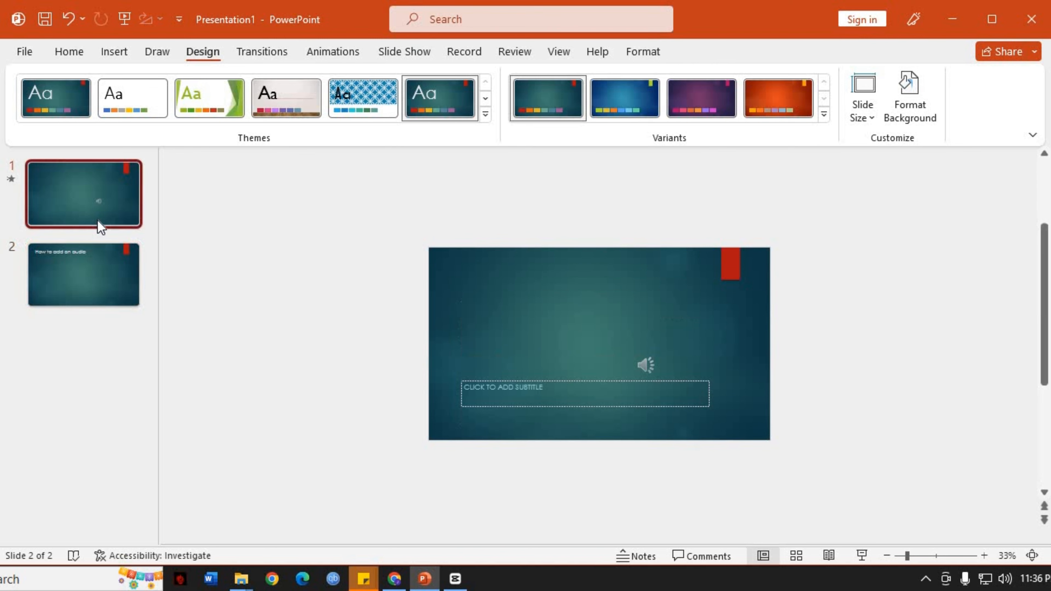
click(84, 193)
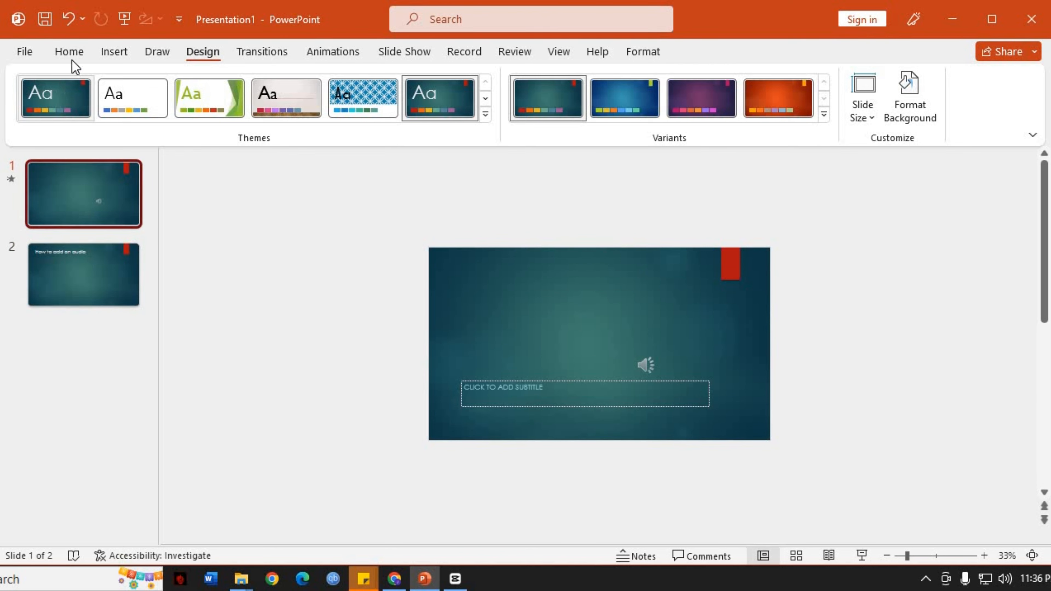
click(69, 51)
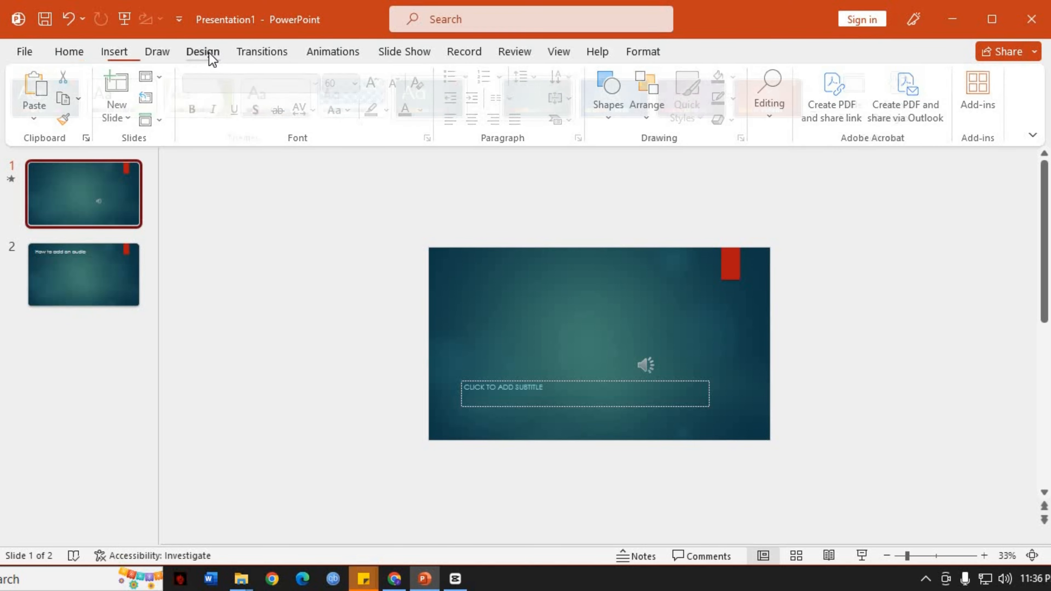
click(202, 52)
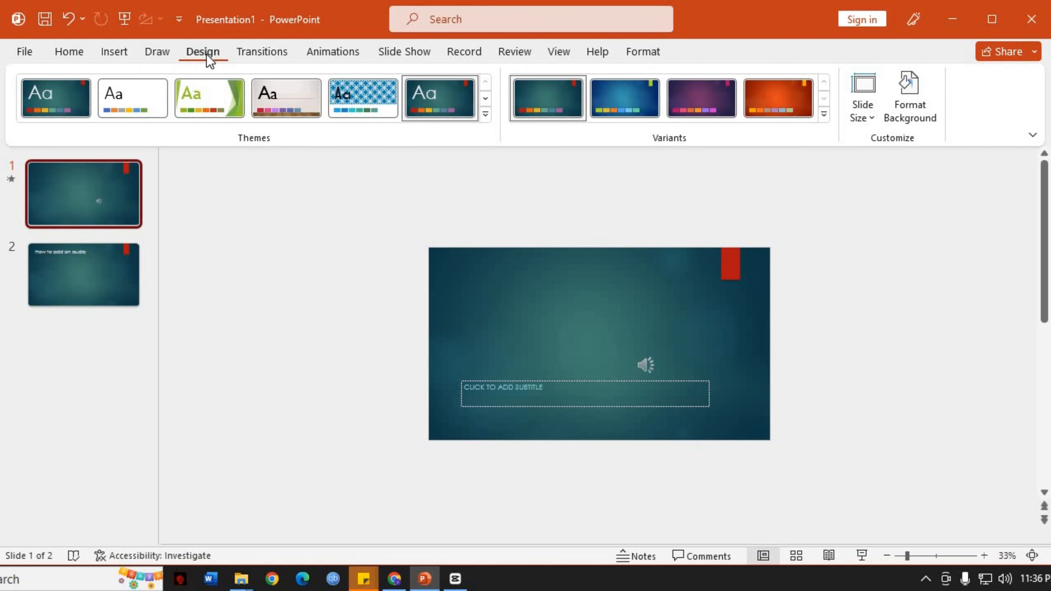
mouse_move(210, 63)
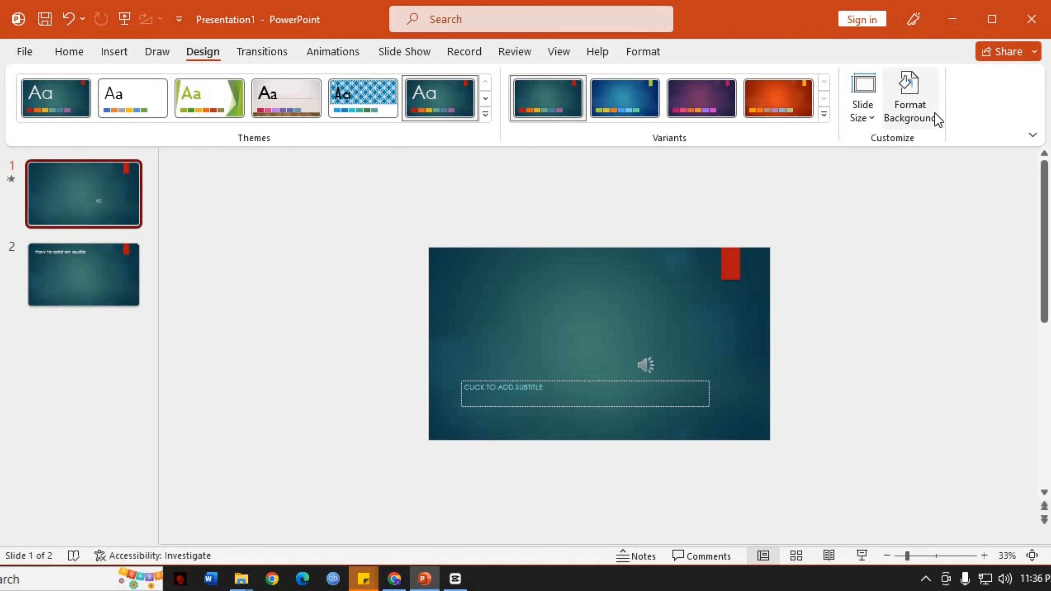
mouse_move(910, 98)
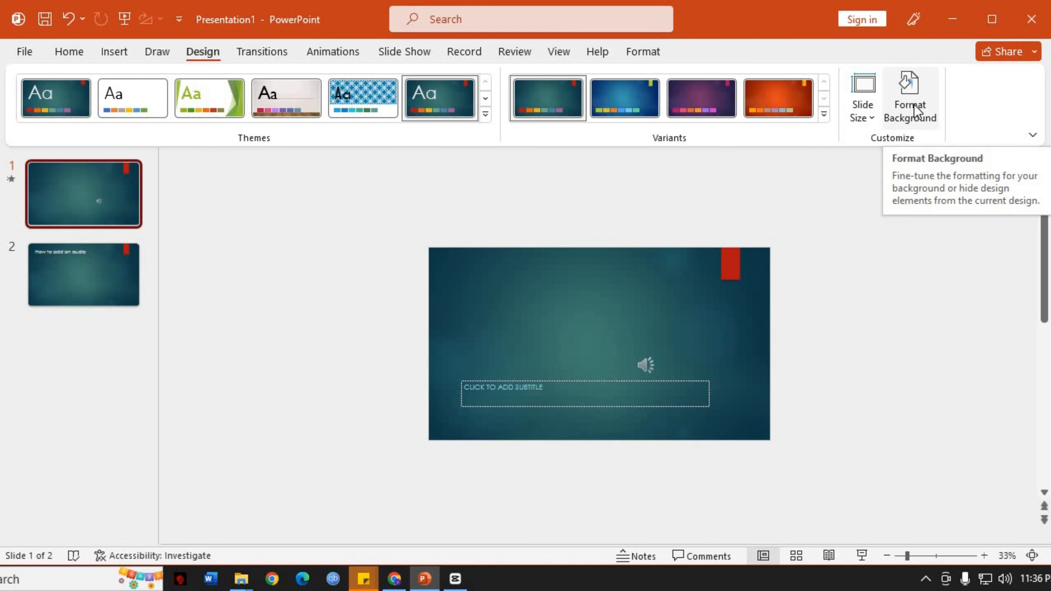
Step: Show the Format Background options for slide 1 from the Design ribbon
click(910, 97)
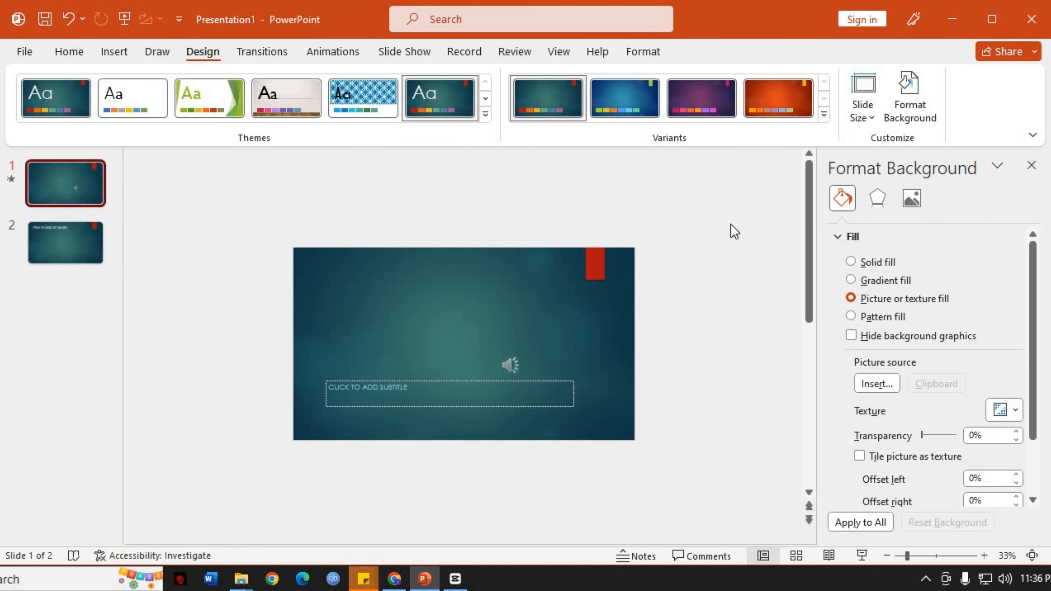
mouse_move(1013, 247)
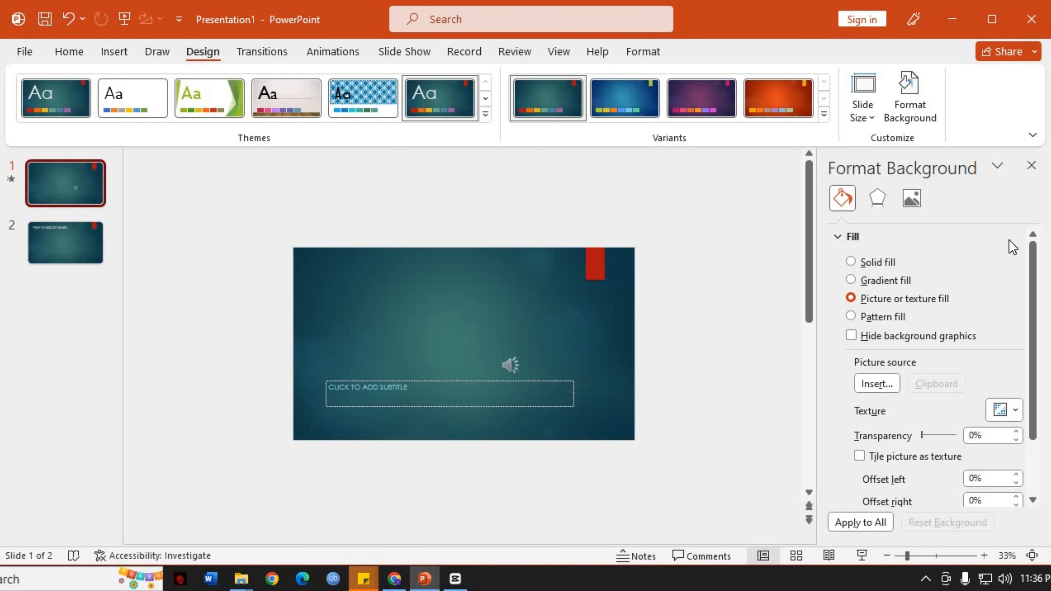
mouse_move(954, 260)
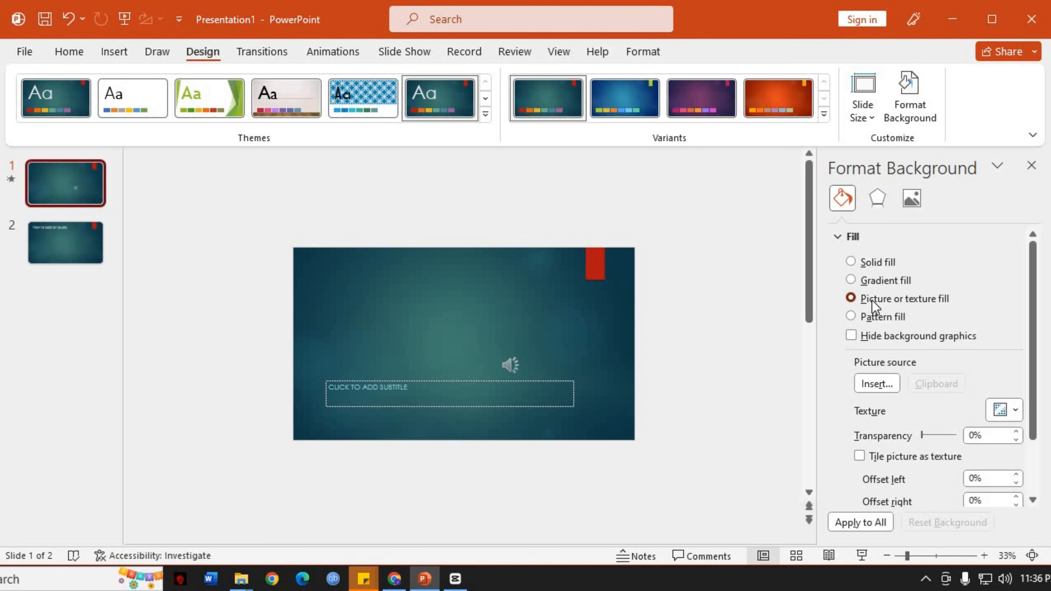
mouse_move(876, 383)
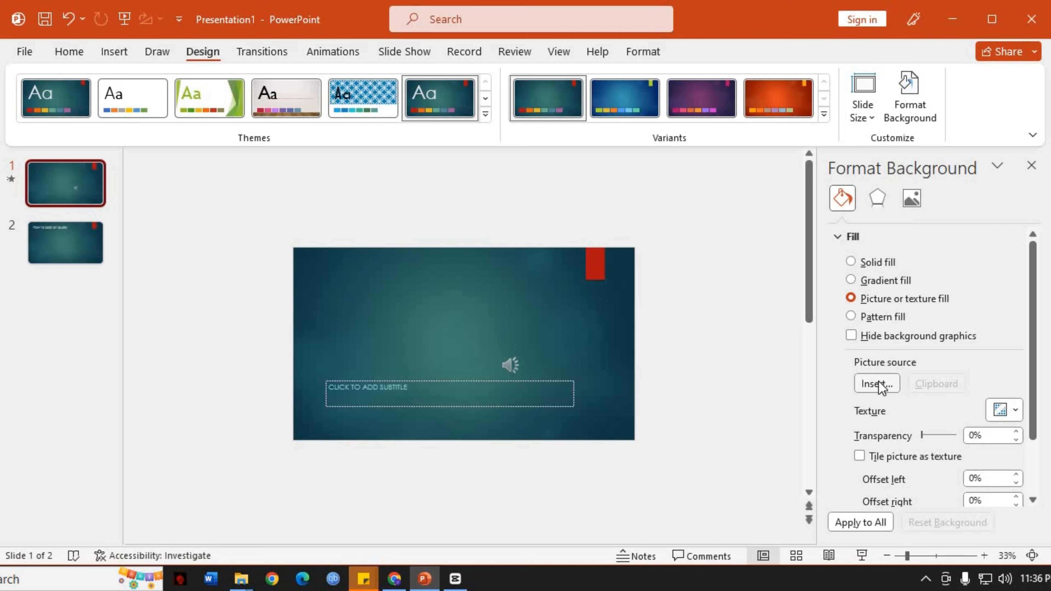
Step: Insert Google Slides (14).png from Downloads as slide 1's picture background
click(875, 384)
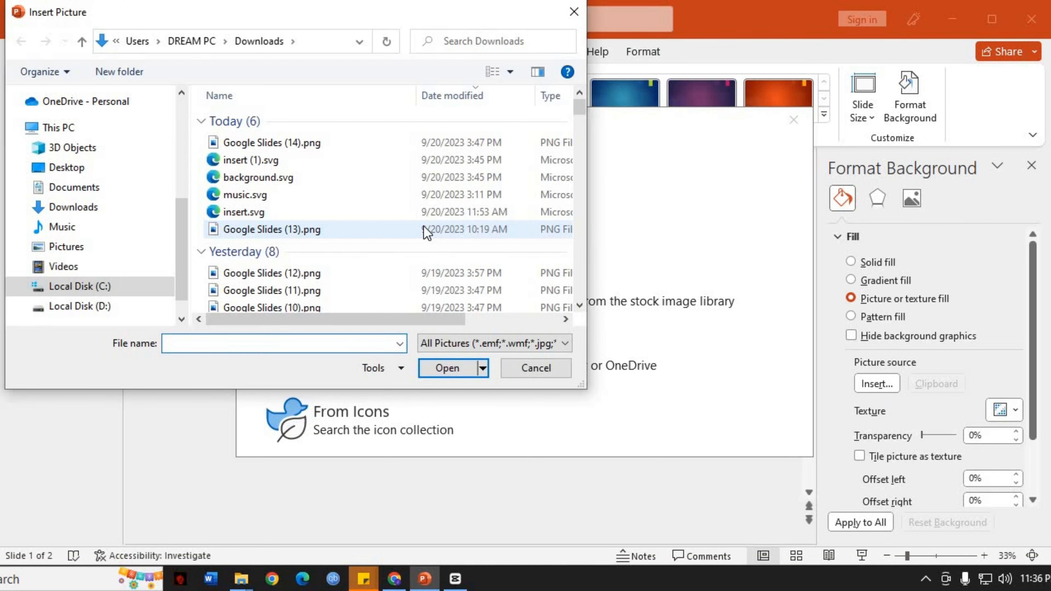
click(272, 142)
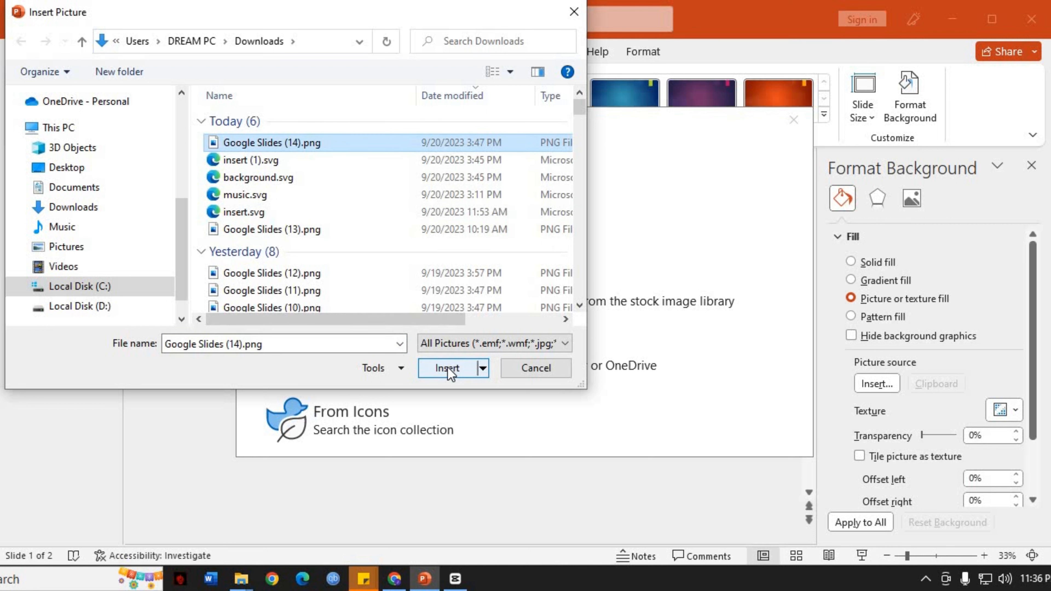
mouse_move(442, 379)
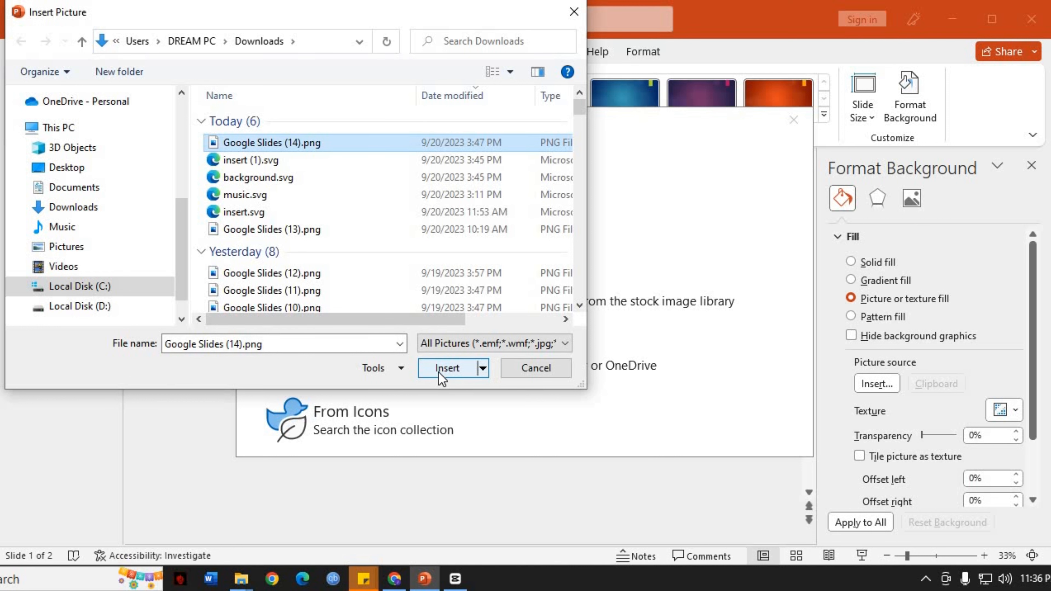
click(447, 368)
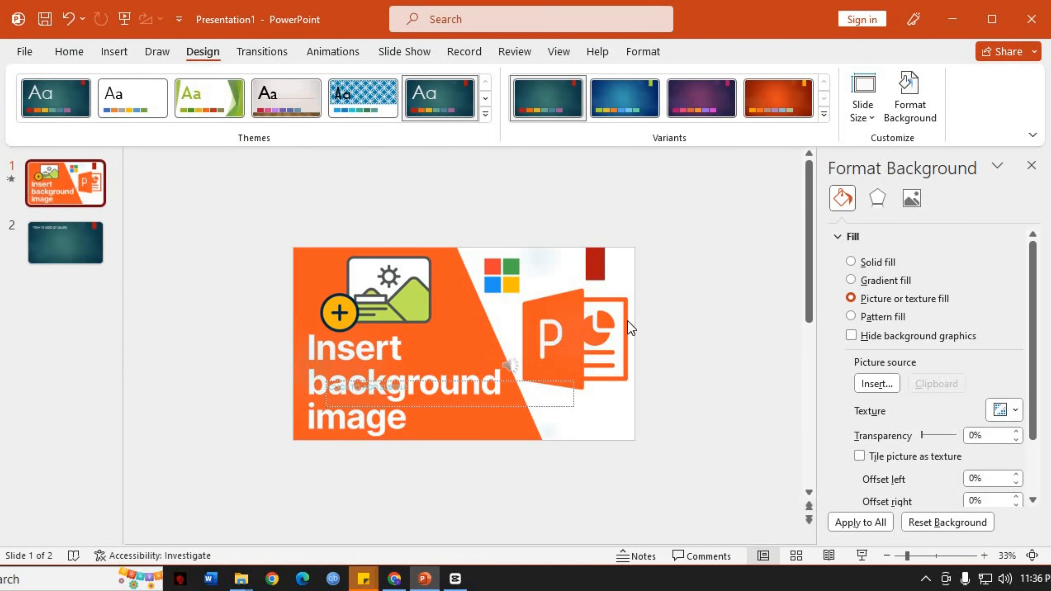
mouse_move(666, 329)
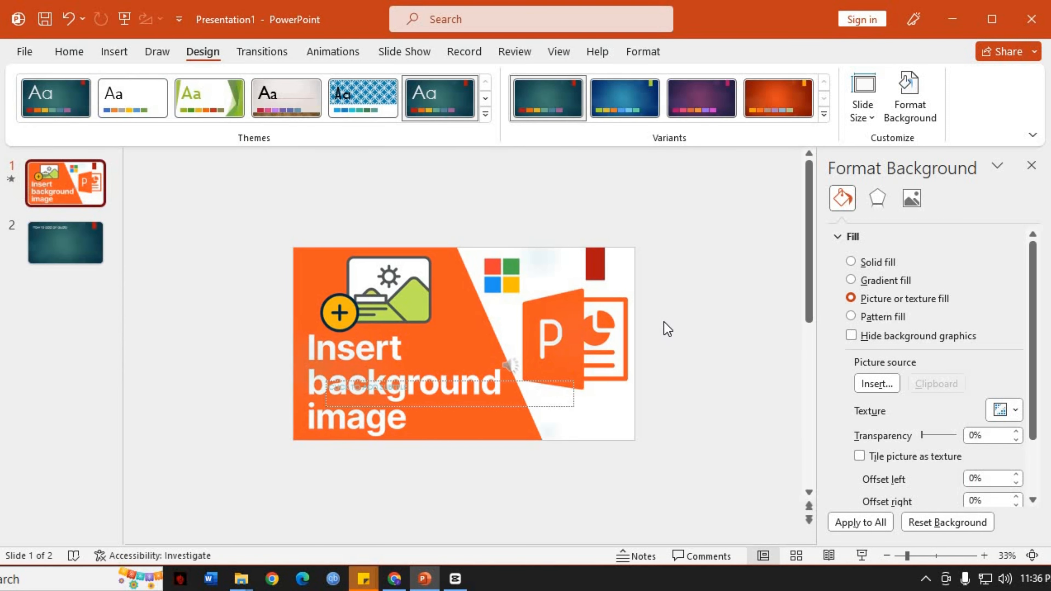
mouse_move(626, 272)
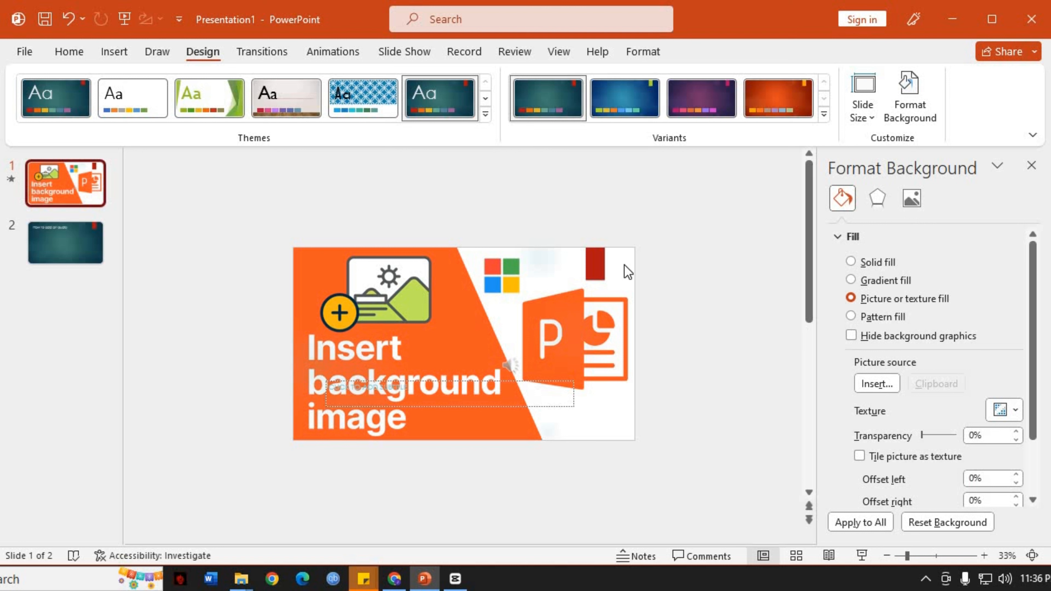
mouse_move(964, 365)
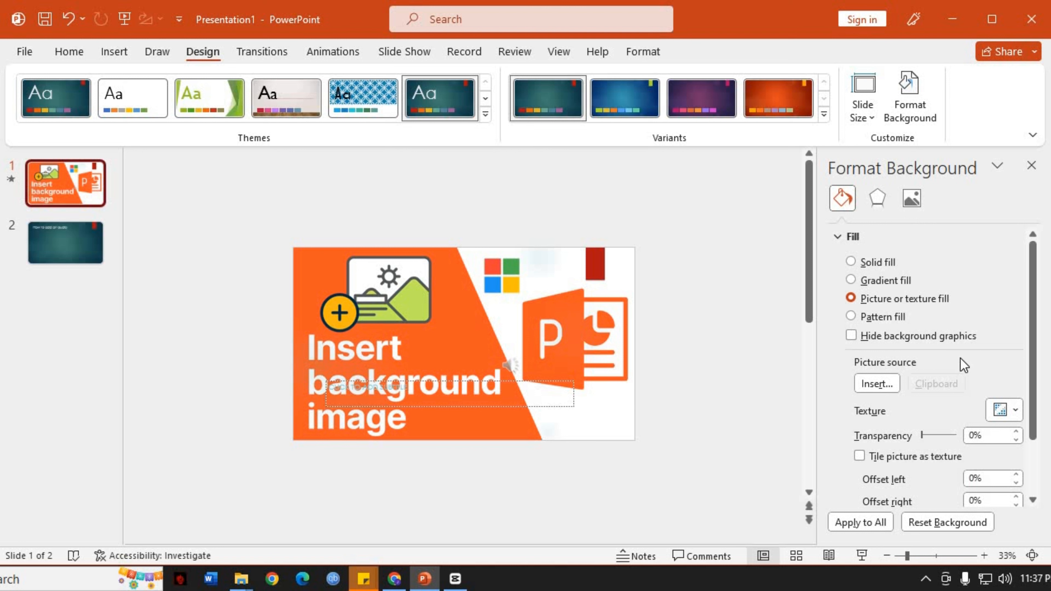
Step: Scroll the background fill options down to the picture offset settings
scroll(down, 3)
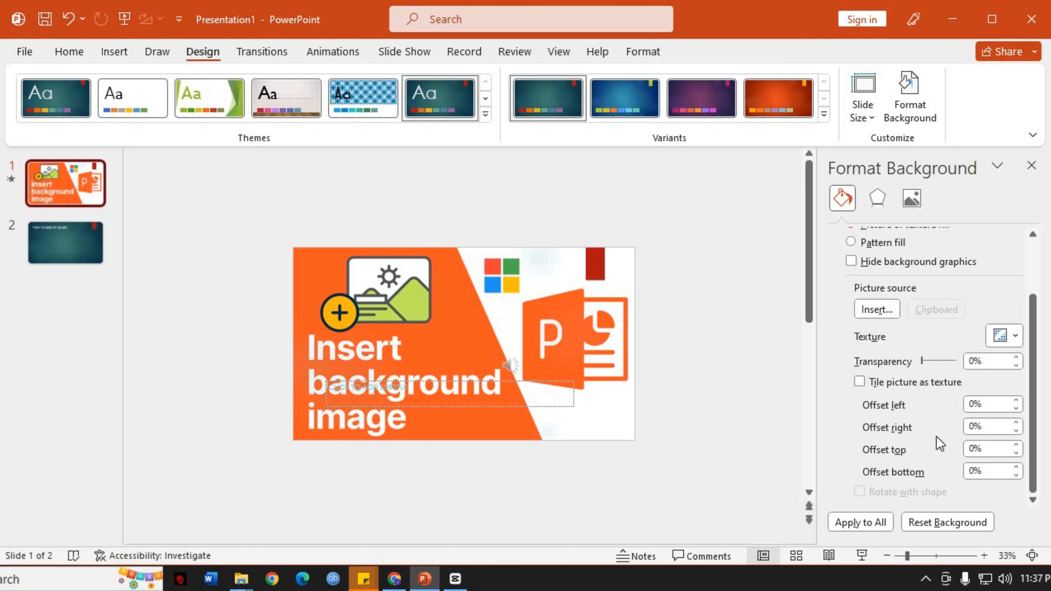
mouse_move(923, 378)
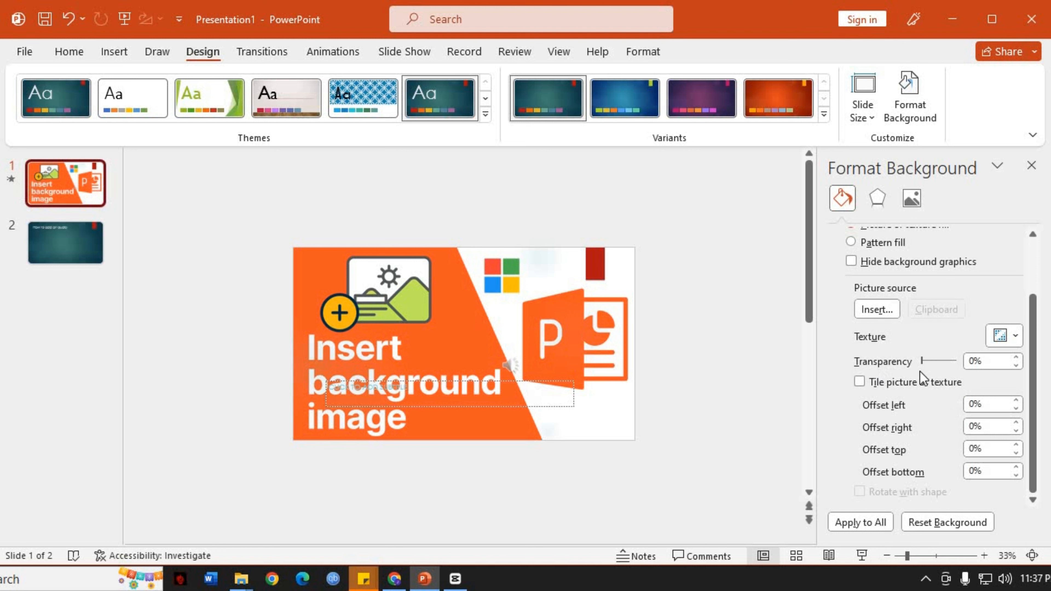
mouse_move(938, 412)
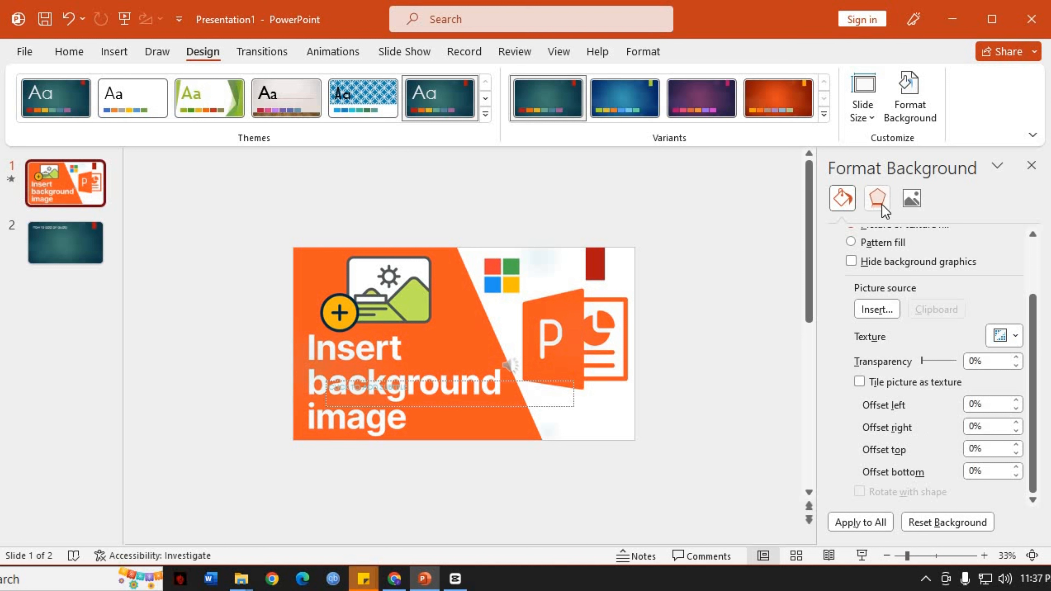
mouse_move(910, 200)
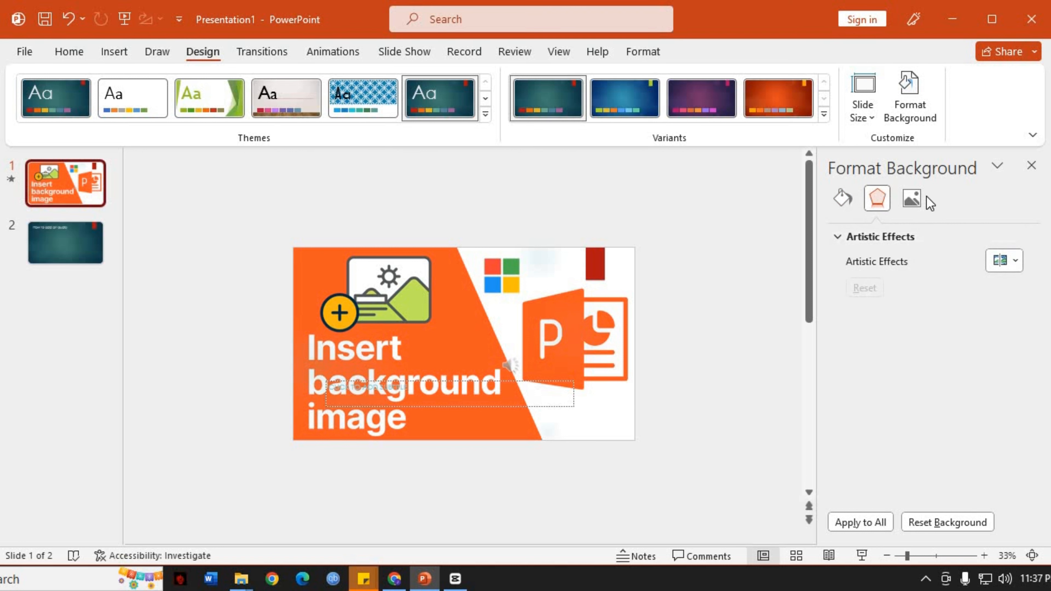
Step: Switch to the Effects options and back to Fill, keeping the picture fill selected
click(911, 197)
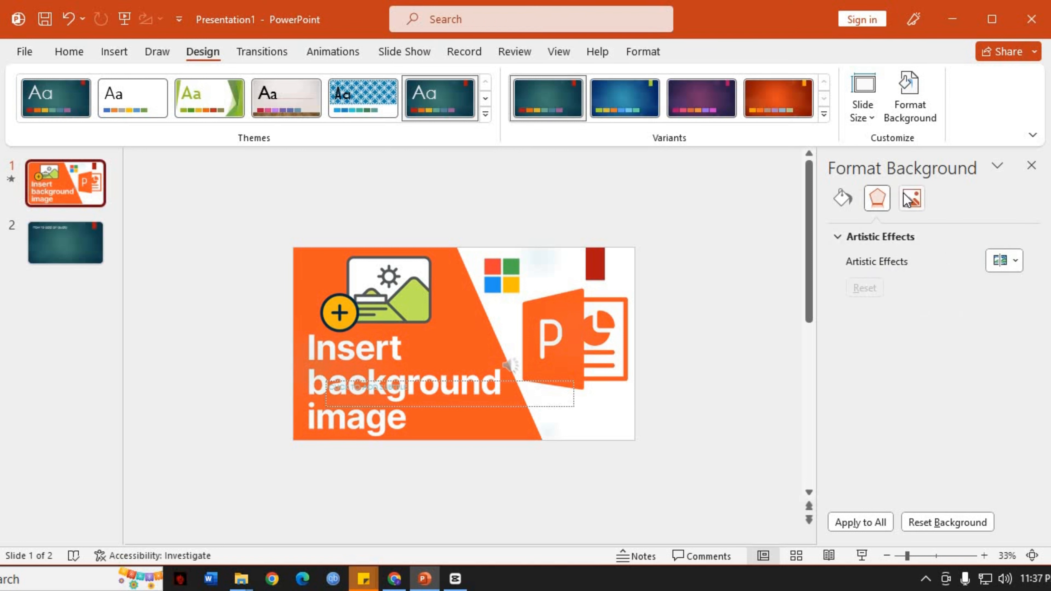
mouse_move(843, 203)
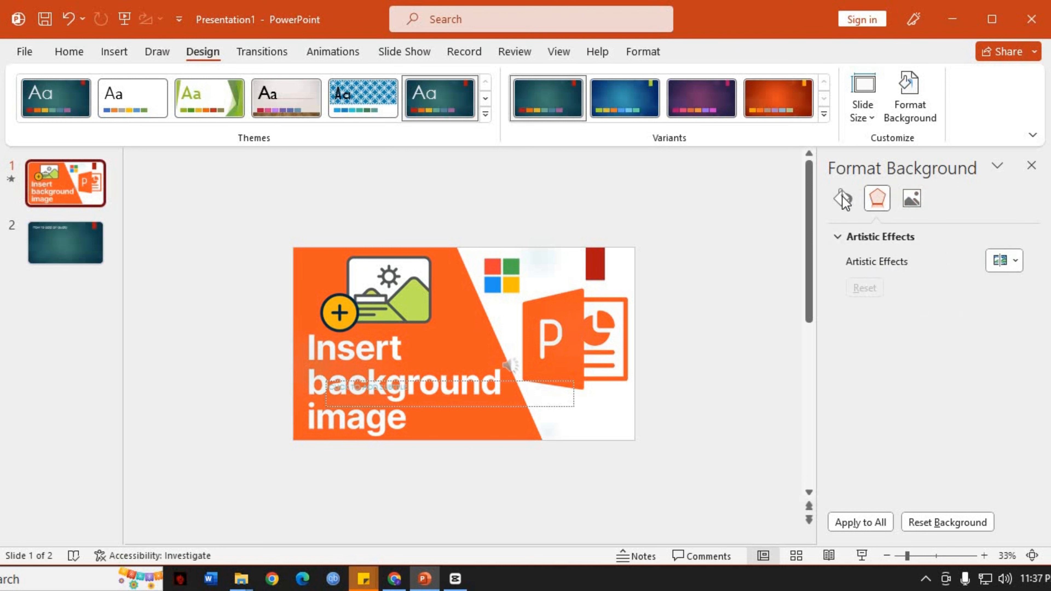
click(842, 198)
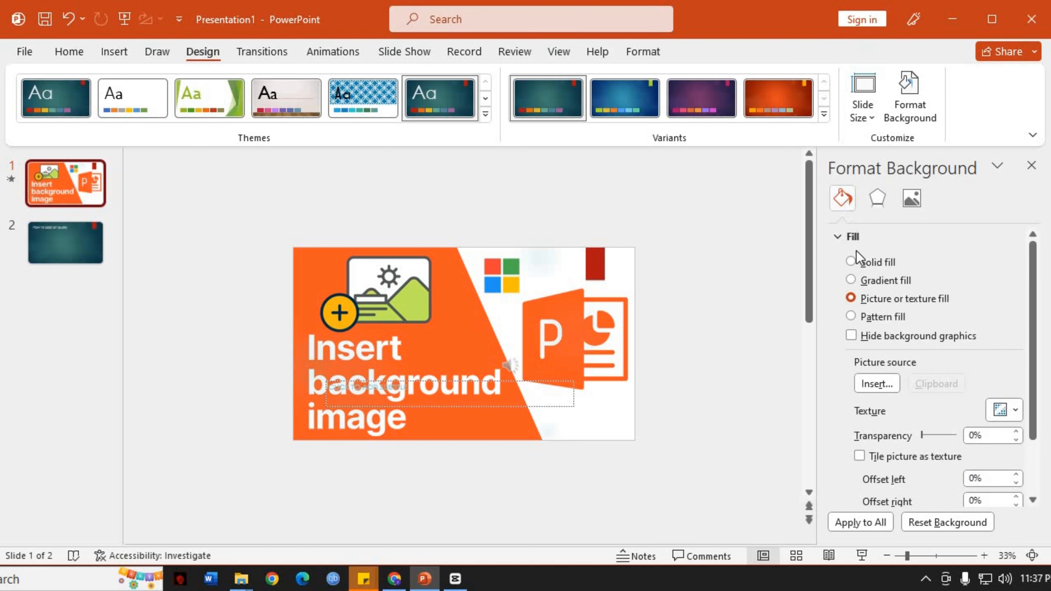
mouse_move(872, 268)
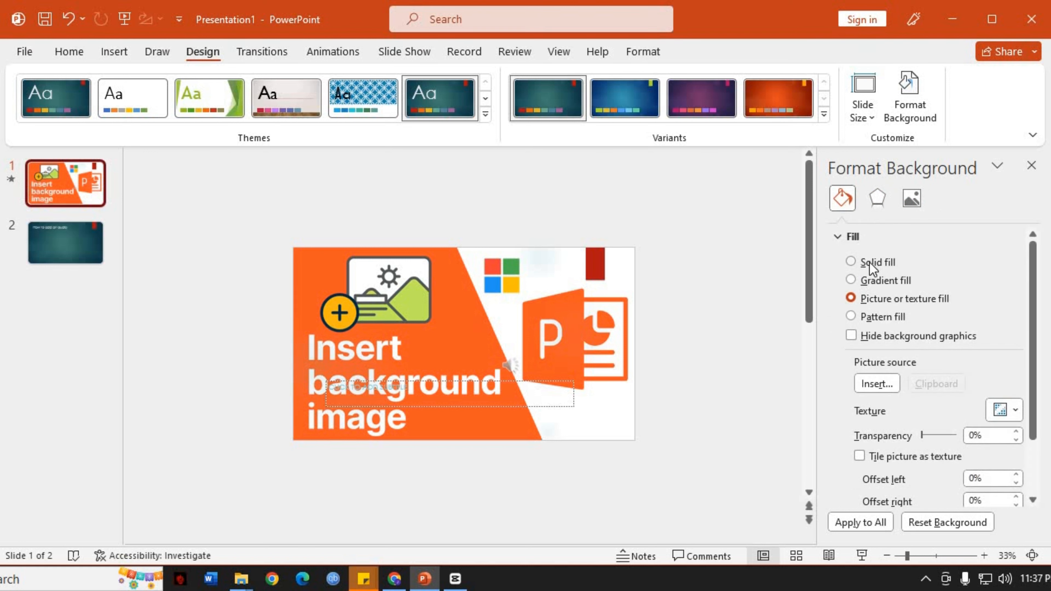
Step: Set slide 1's background to Solid fill in red, ending on solid after a brief texture fill
click(851, 262)
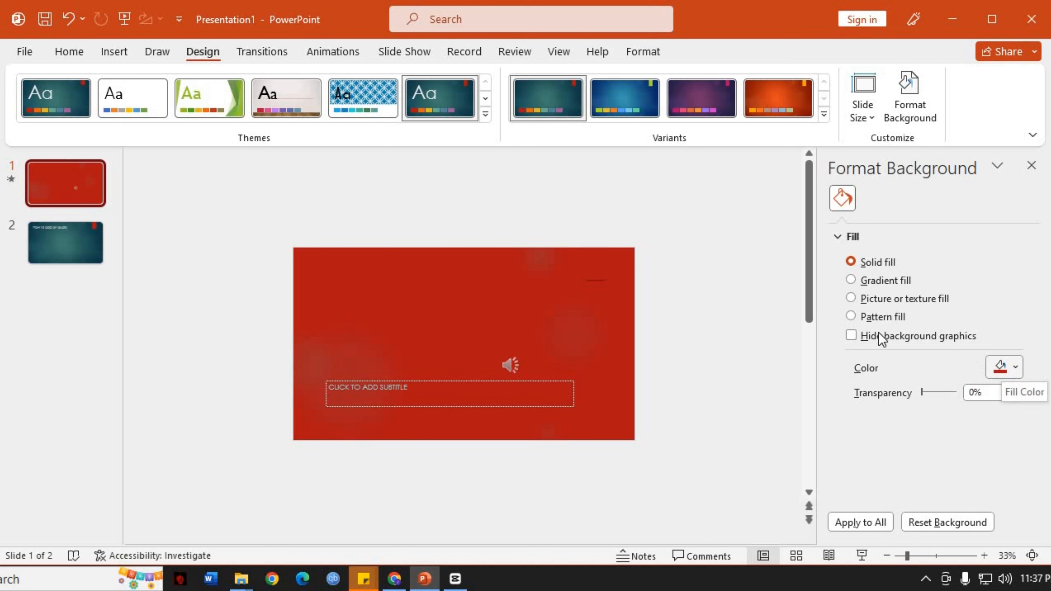
mouse_move(858, 262)
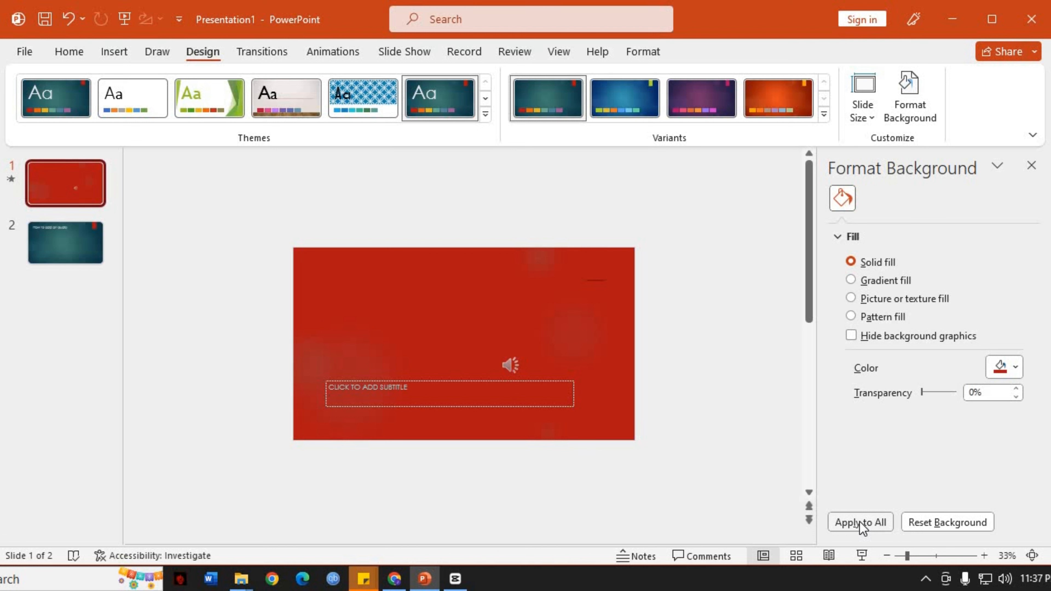
mouse_move(866, 526)
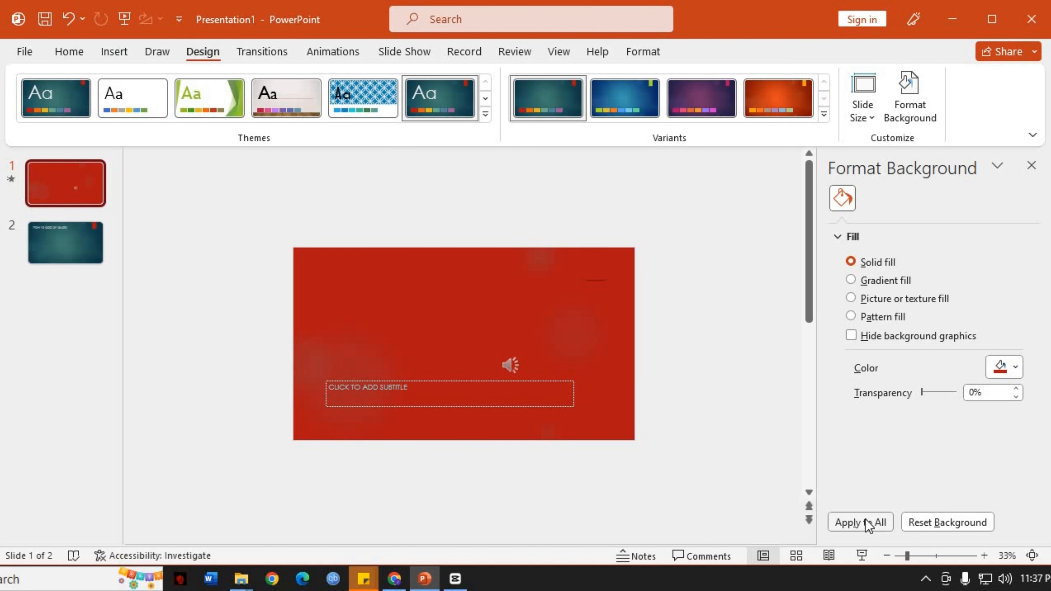
mouse_move(1017, 187)
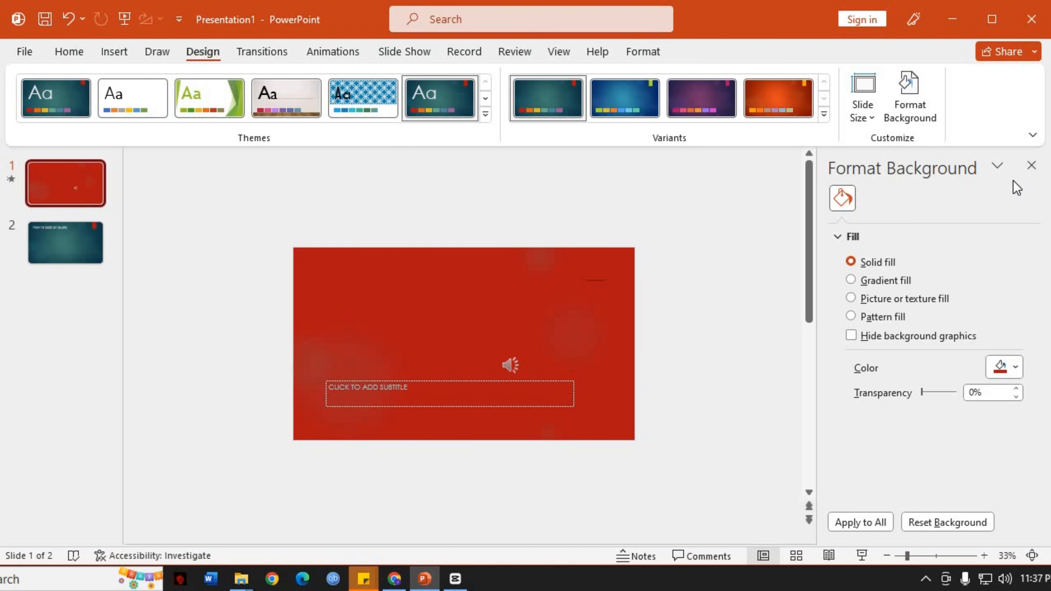
mouse_move(997, 165)
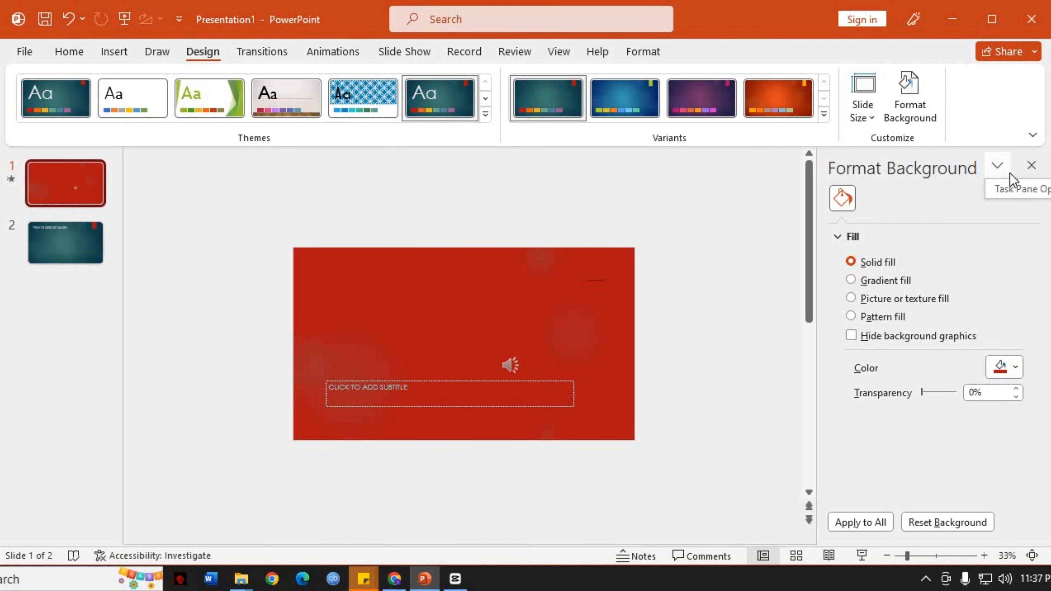
click(851, 299)
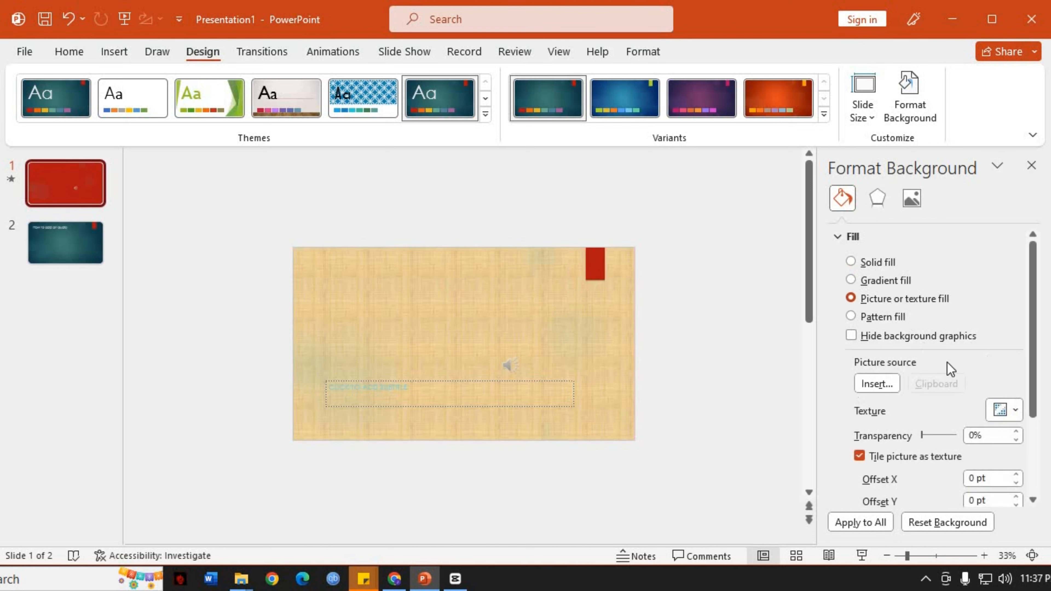
click(851, 263)
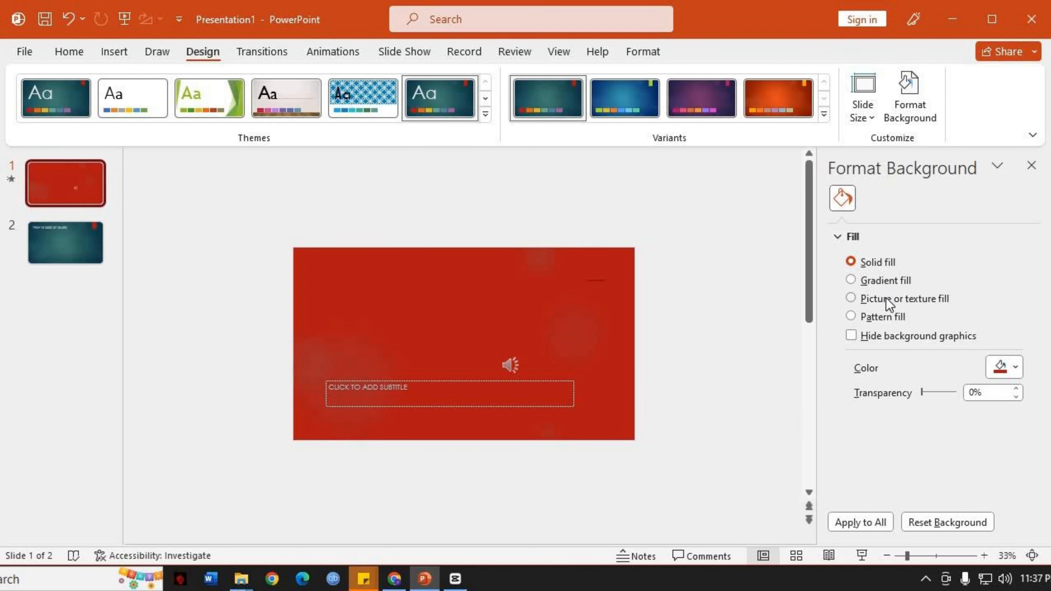